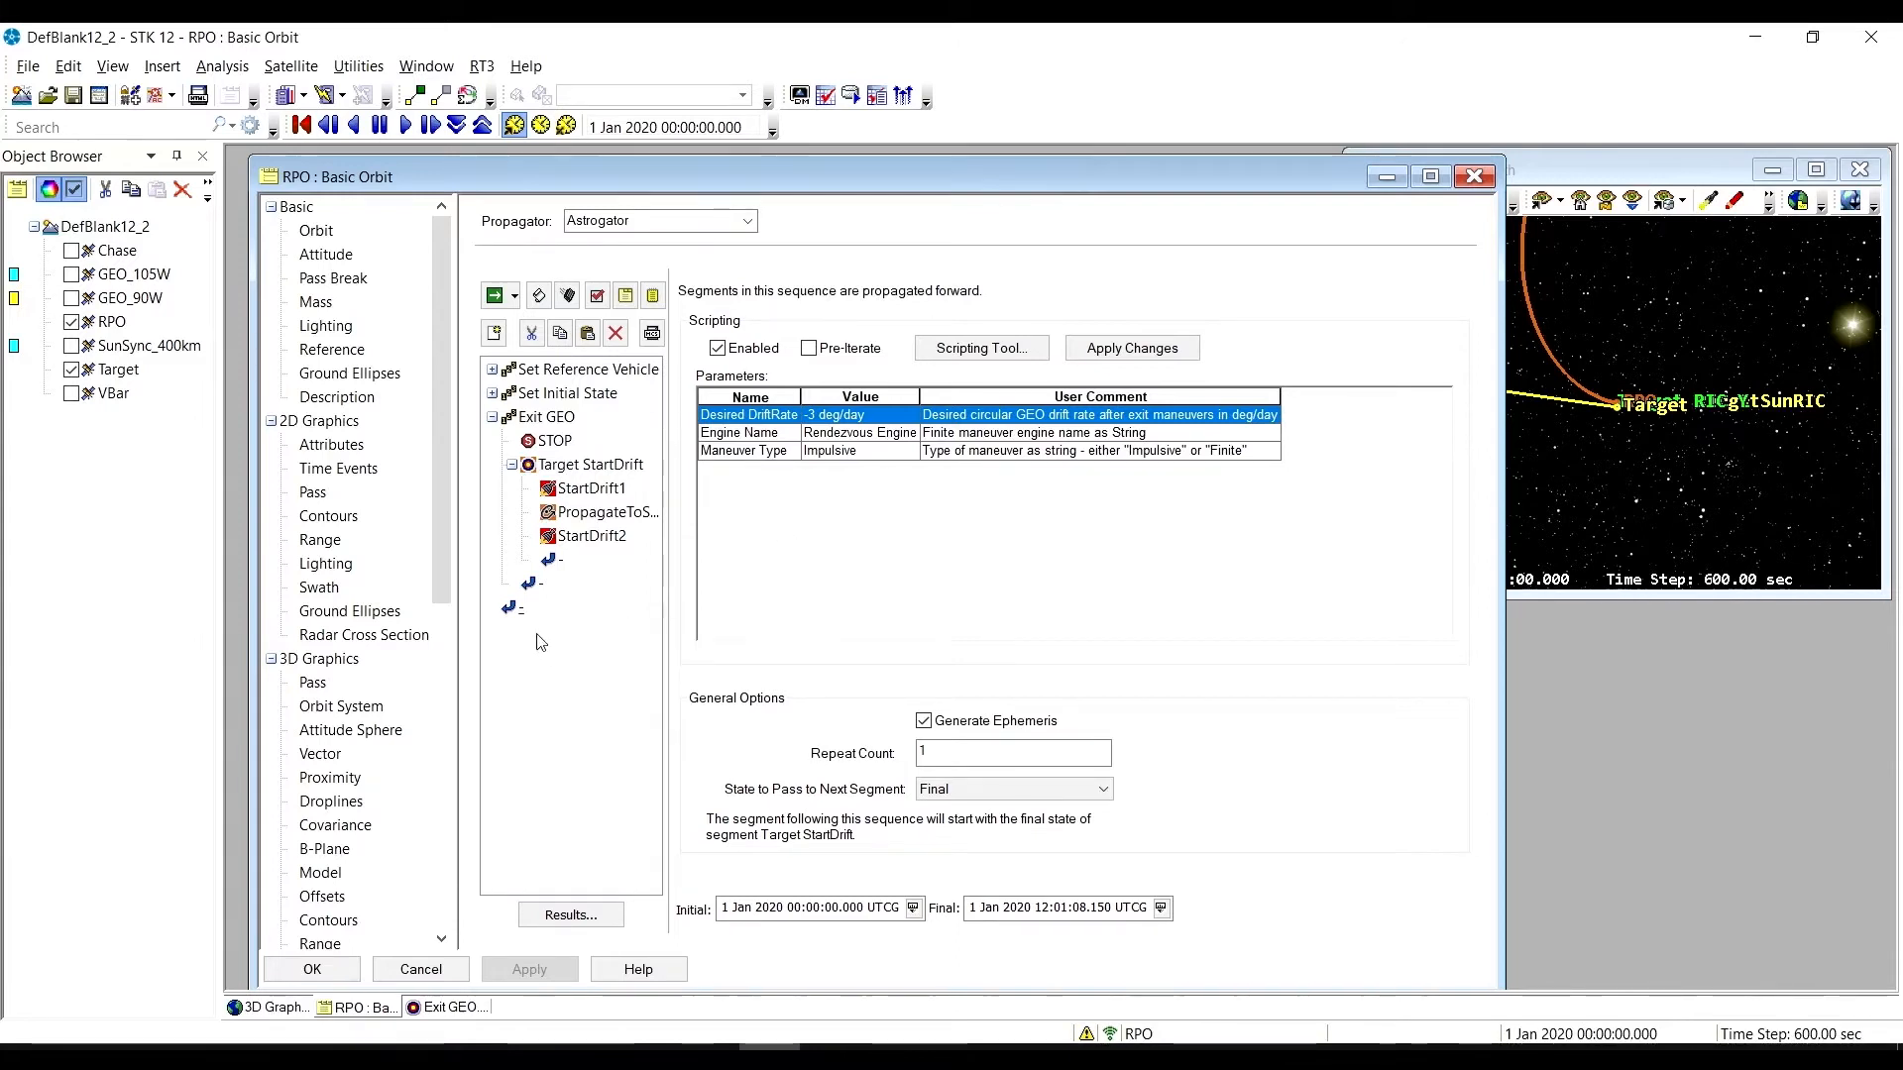
Browse the insertable MCS segment list and close it without adding anything
{"action": "right_click", "coordinate": [511, 607]}
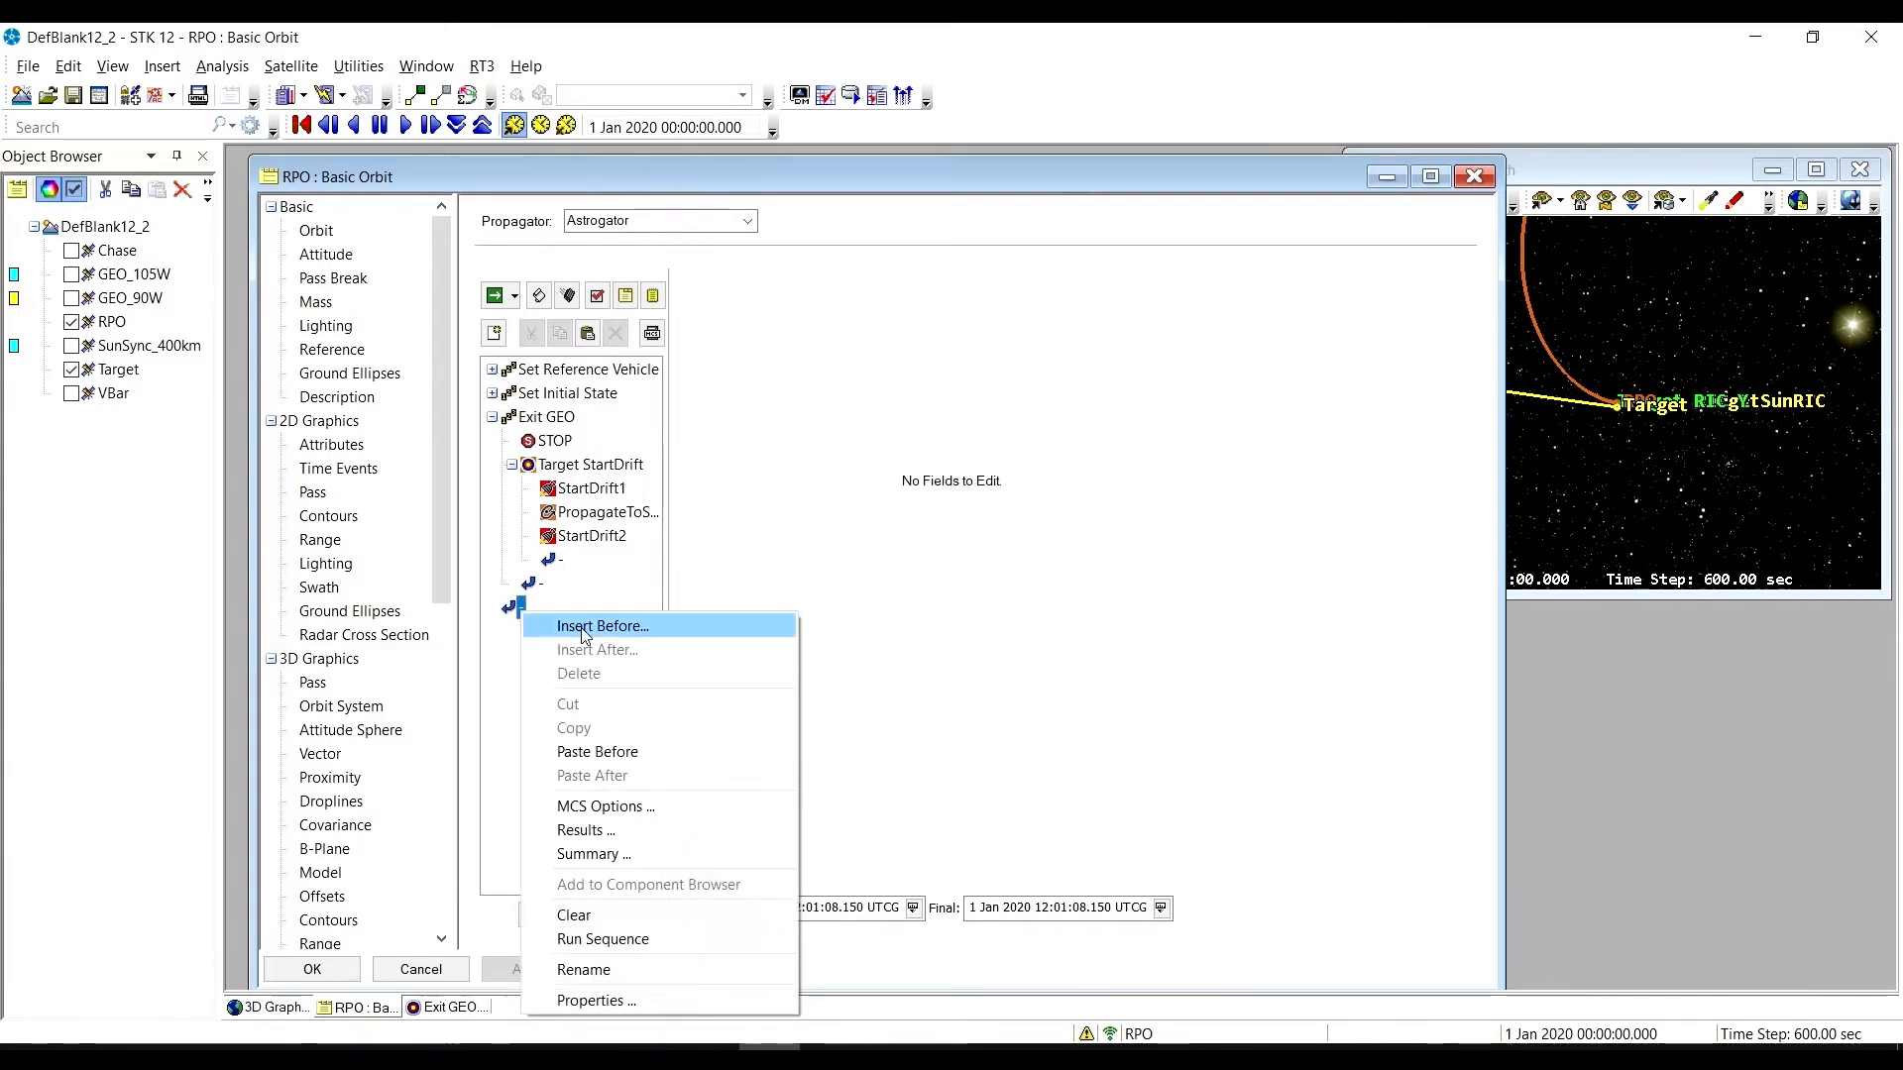
{"action": "left_click", "coordinate": [600, 625]}
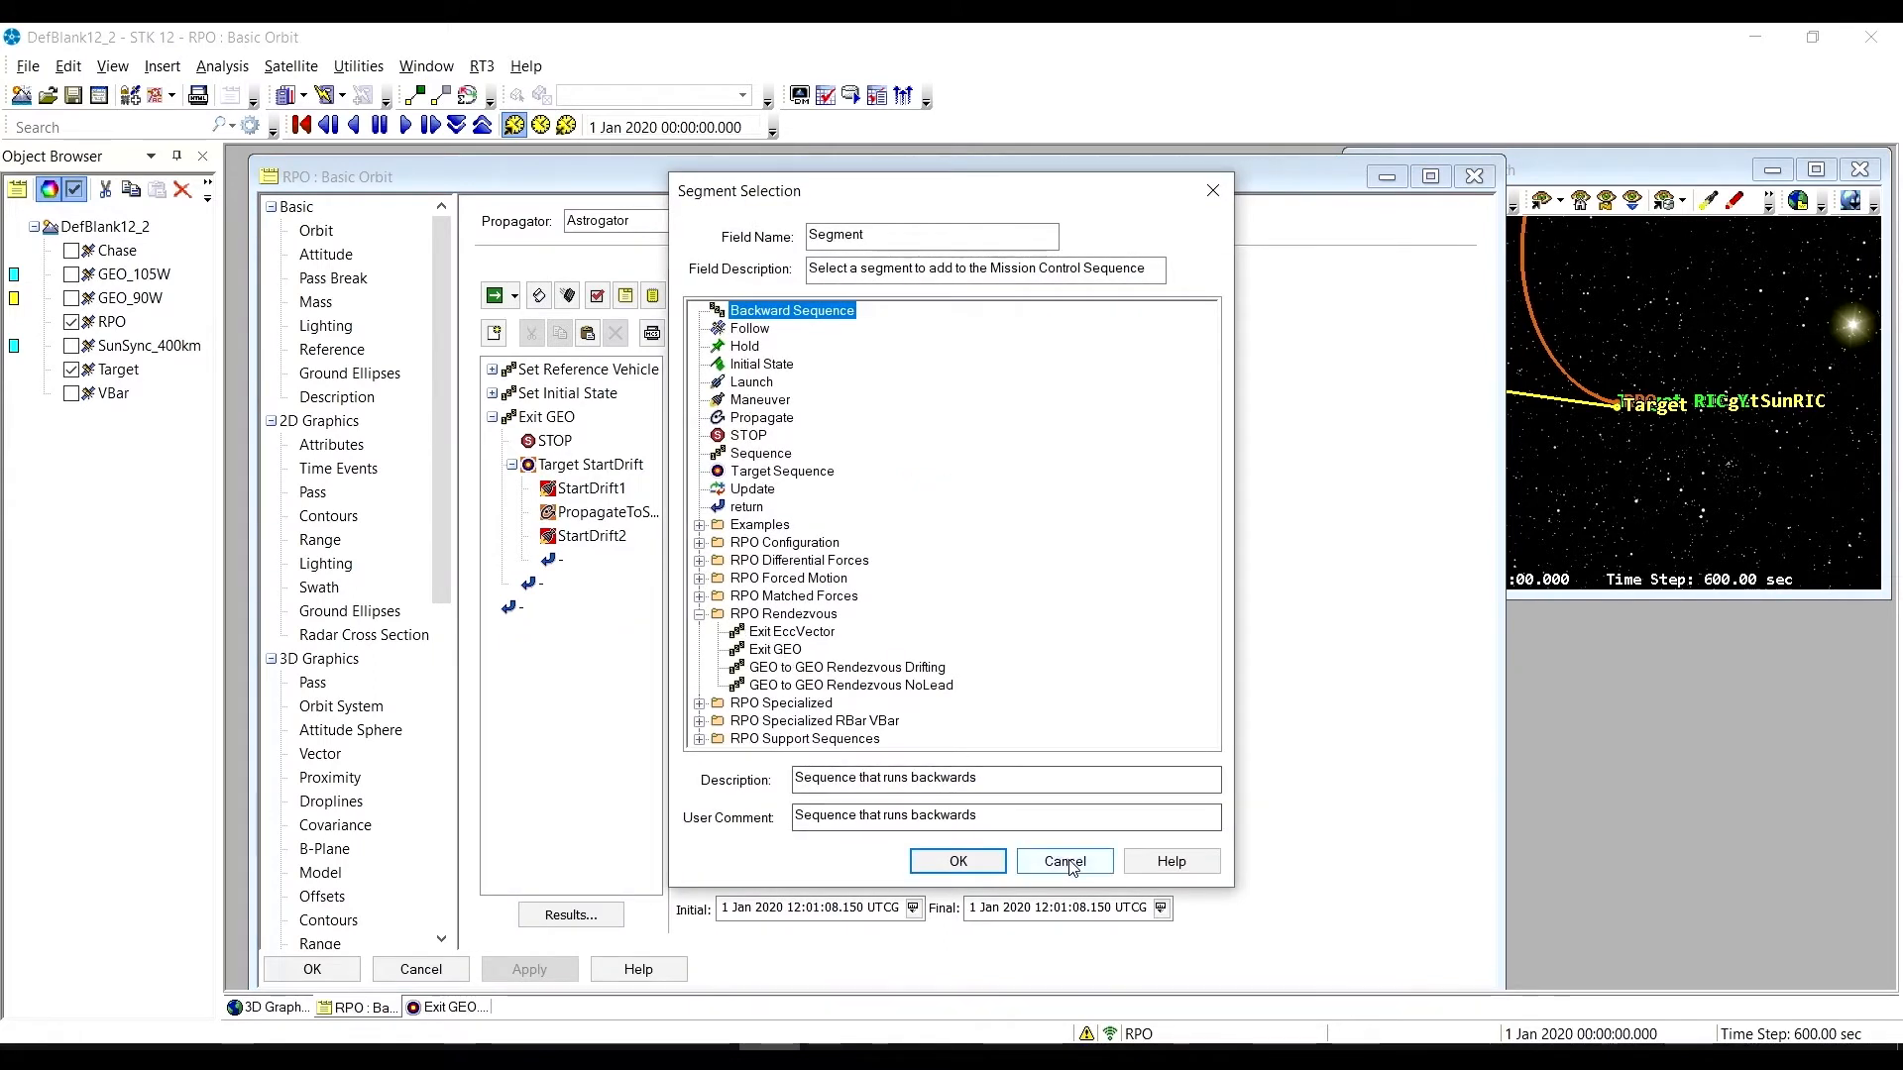
{"action": "left_click", "coordinate": [1062, 860]}
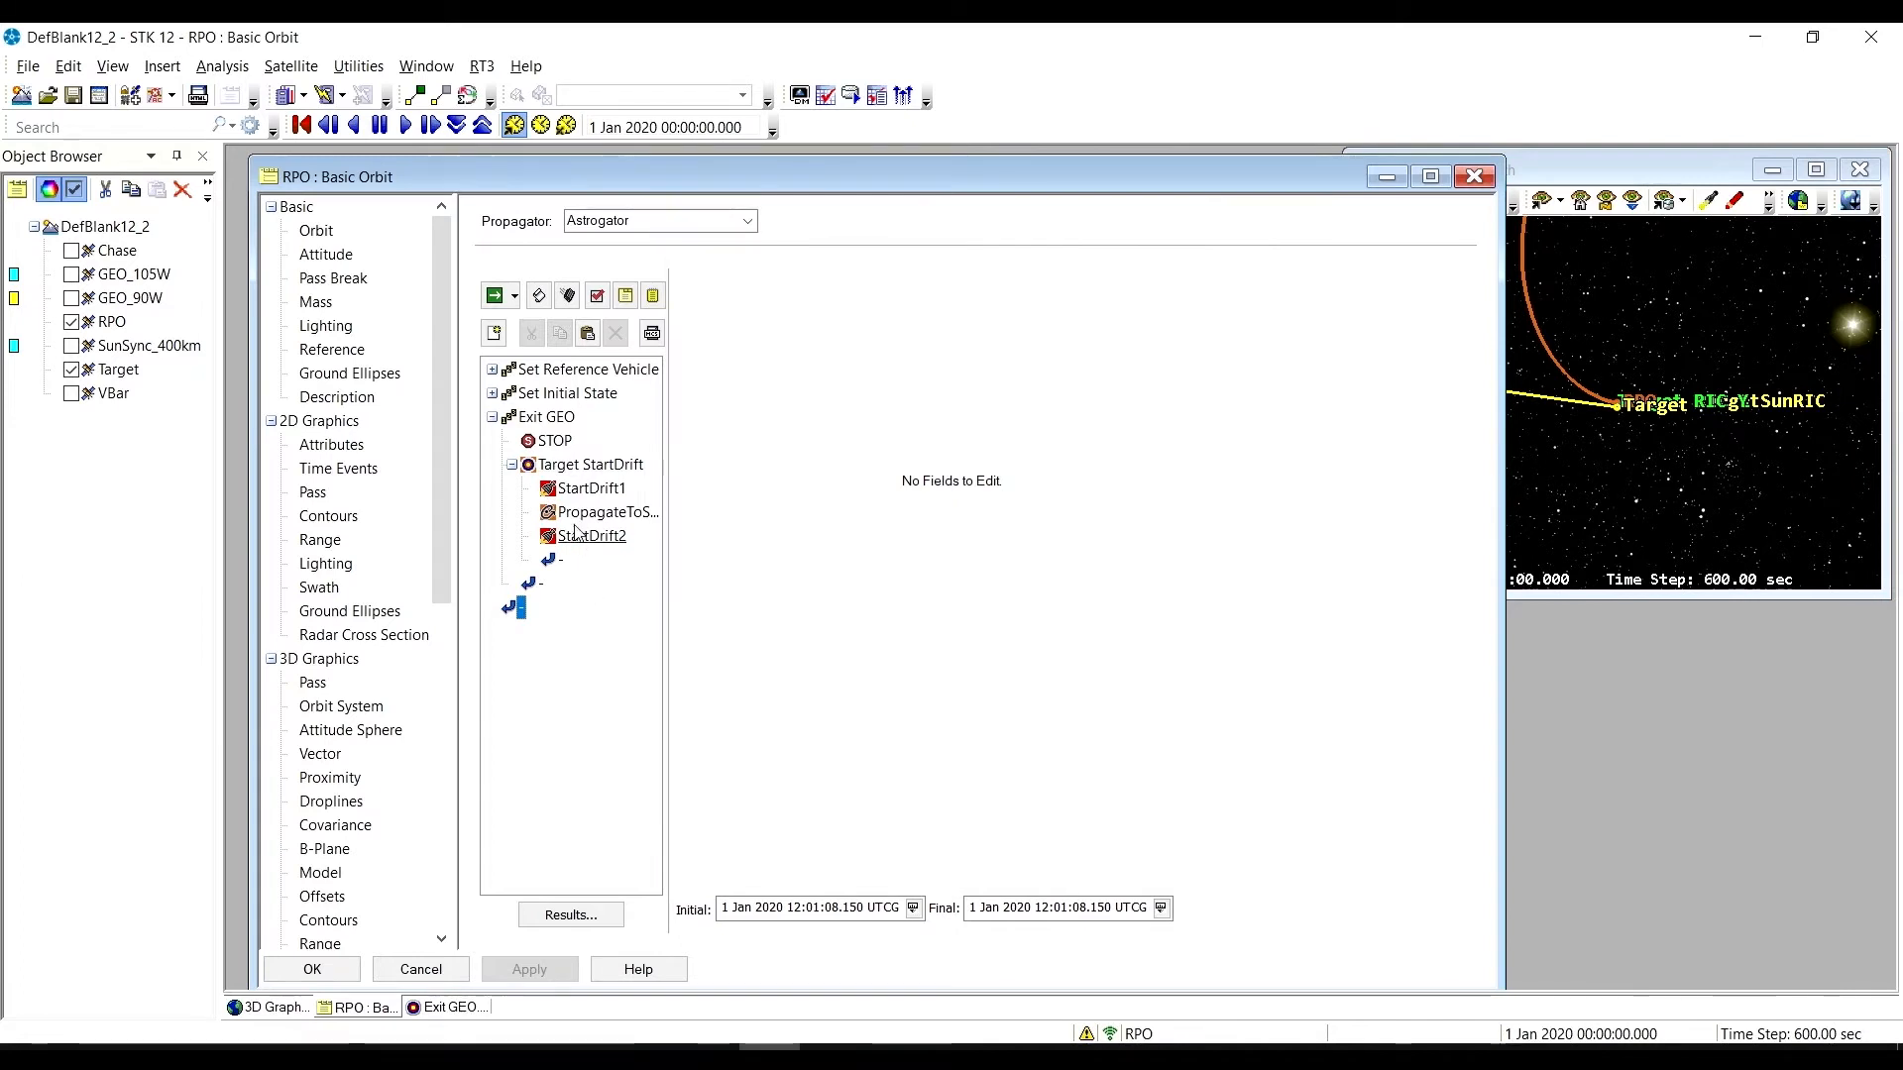
Select Set Initial State, then Exit GEO to reveal its -3 deg/day, Rendezvous Engine, Impulsive parameters
{"action": "left_click", "coordinate": [569, 392]}
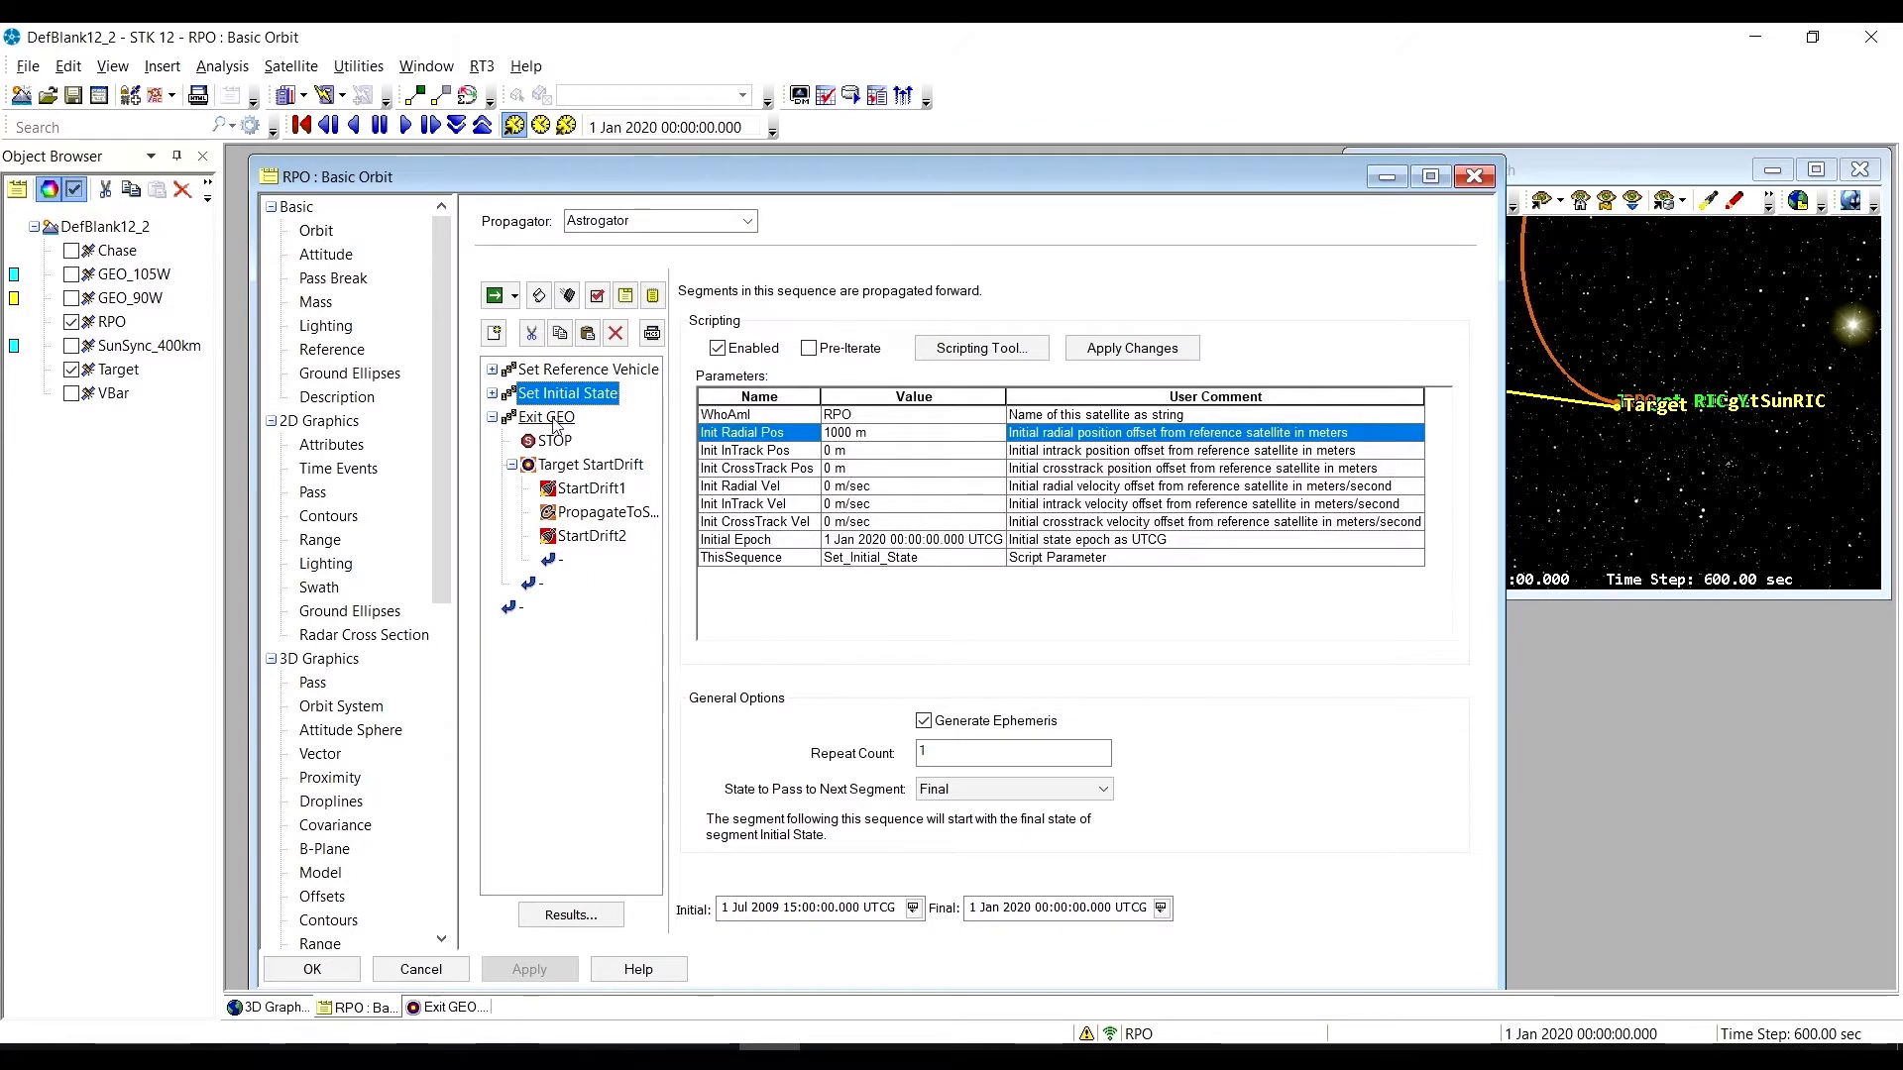
{"action": "left_click", "coordinate": [547, 416]}
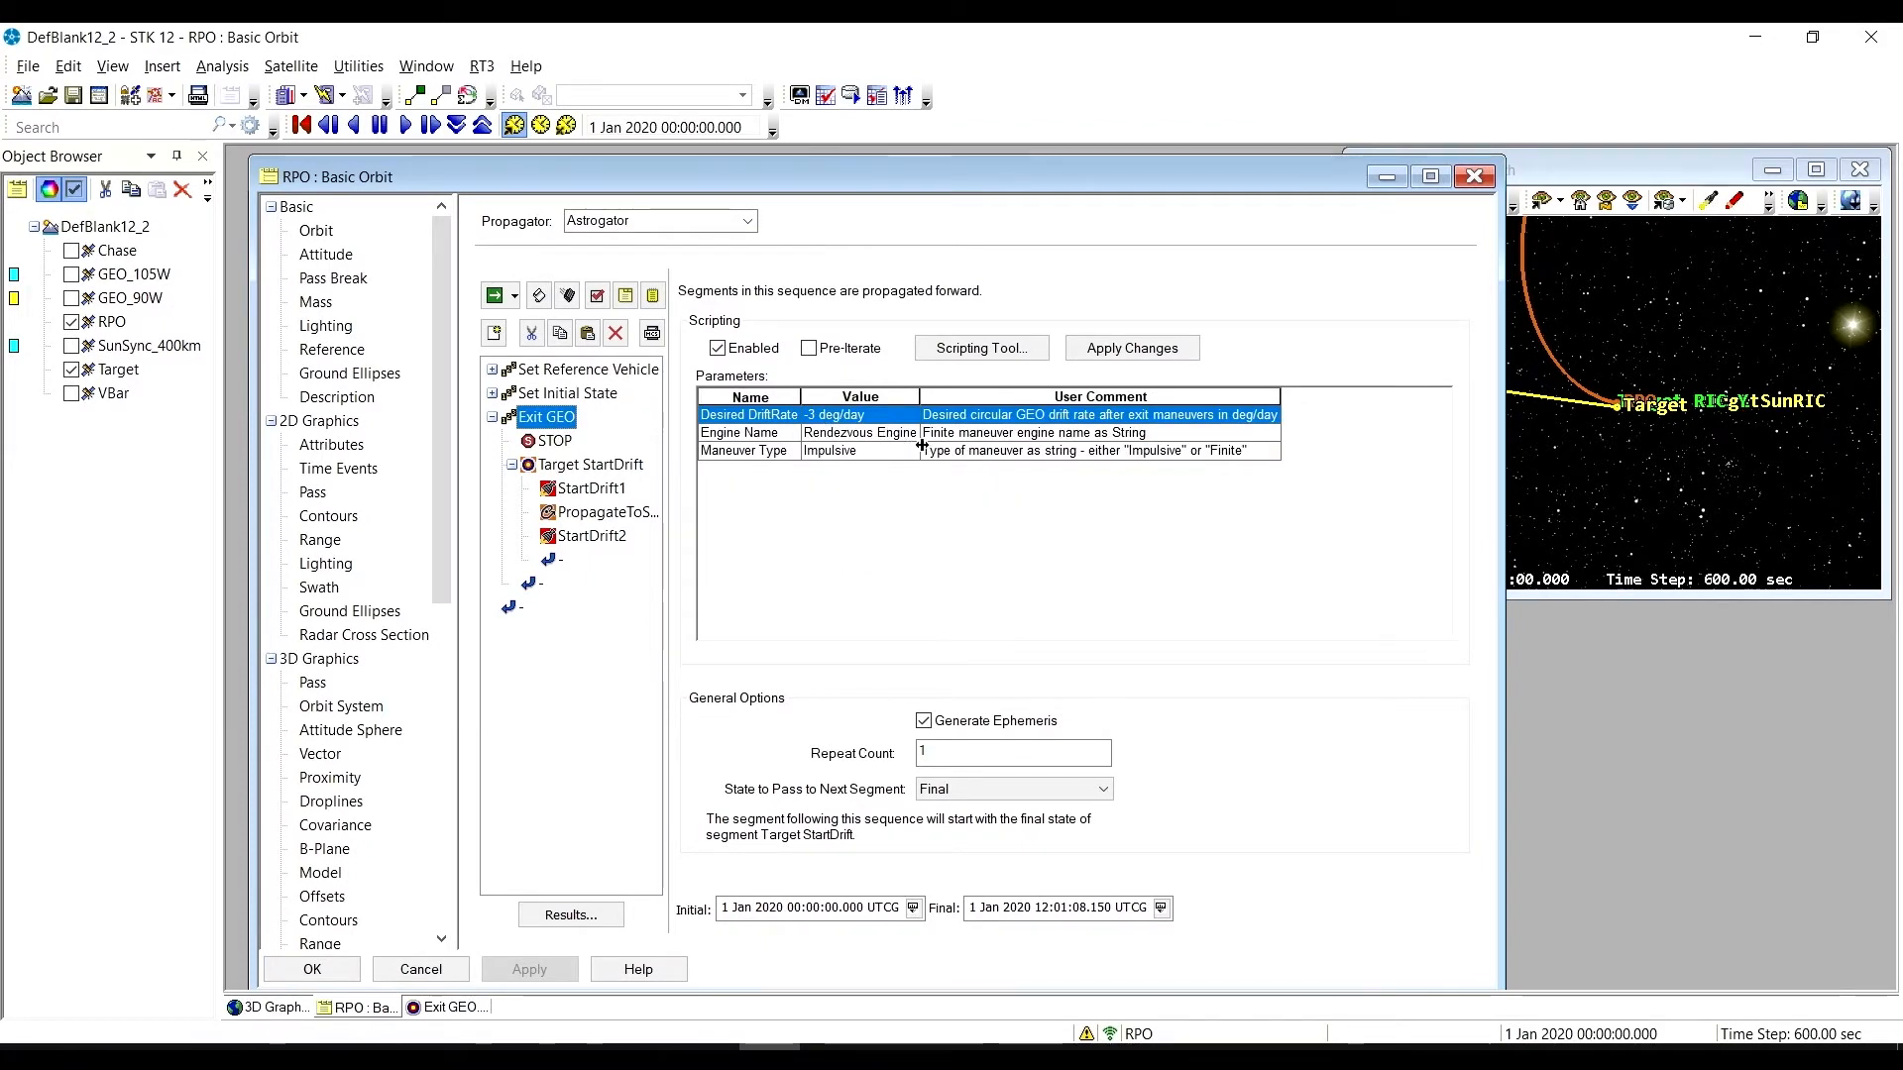
{"action": "mouse_move", "coordinate": [1209, 581]}
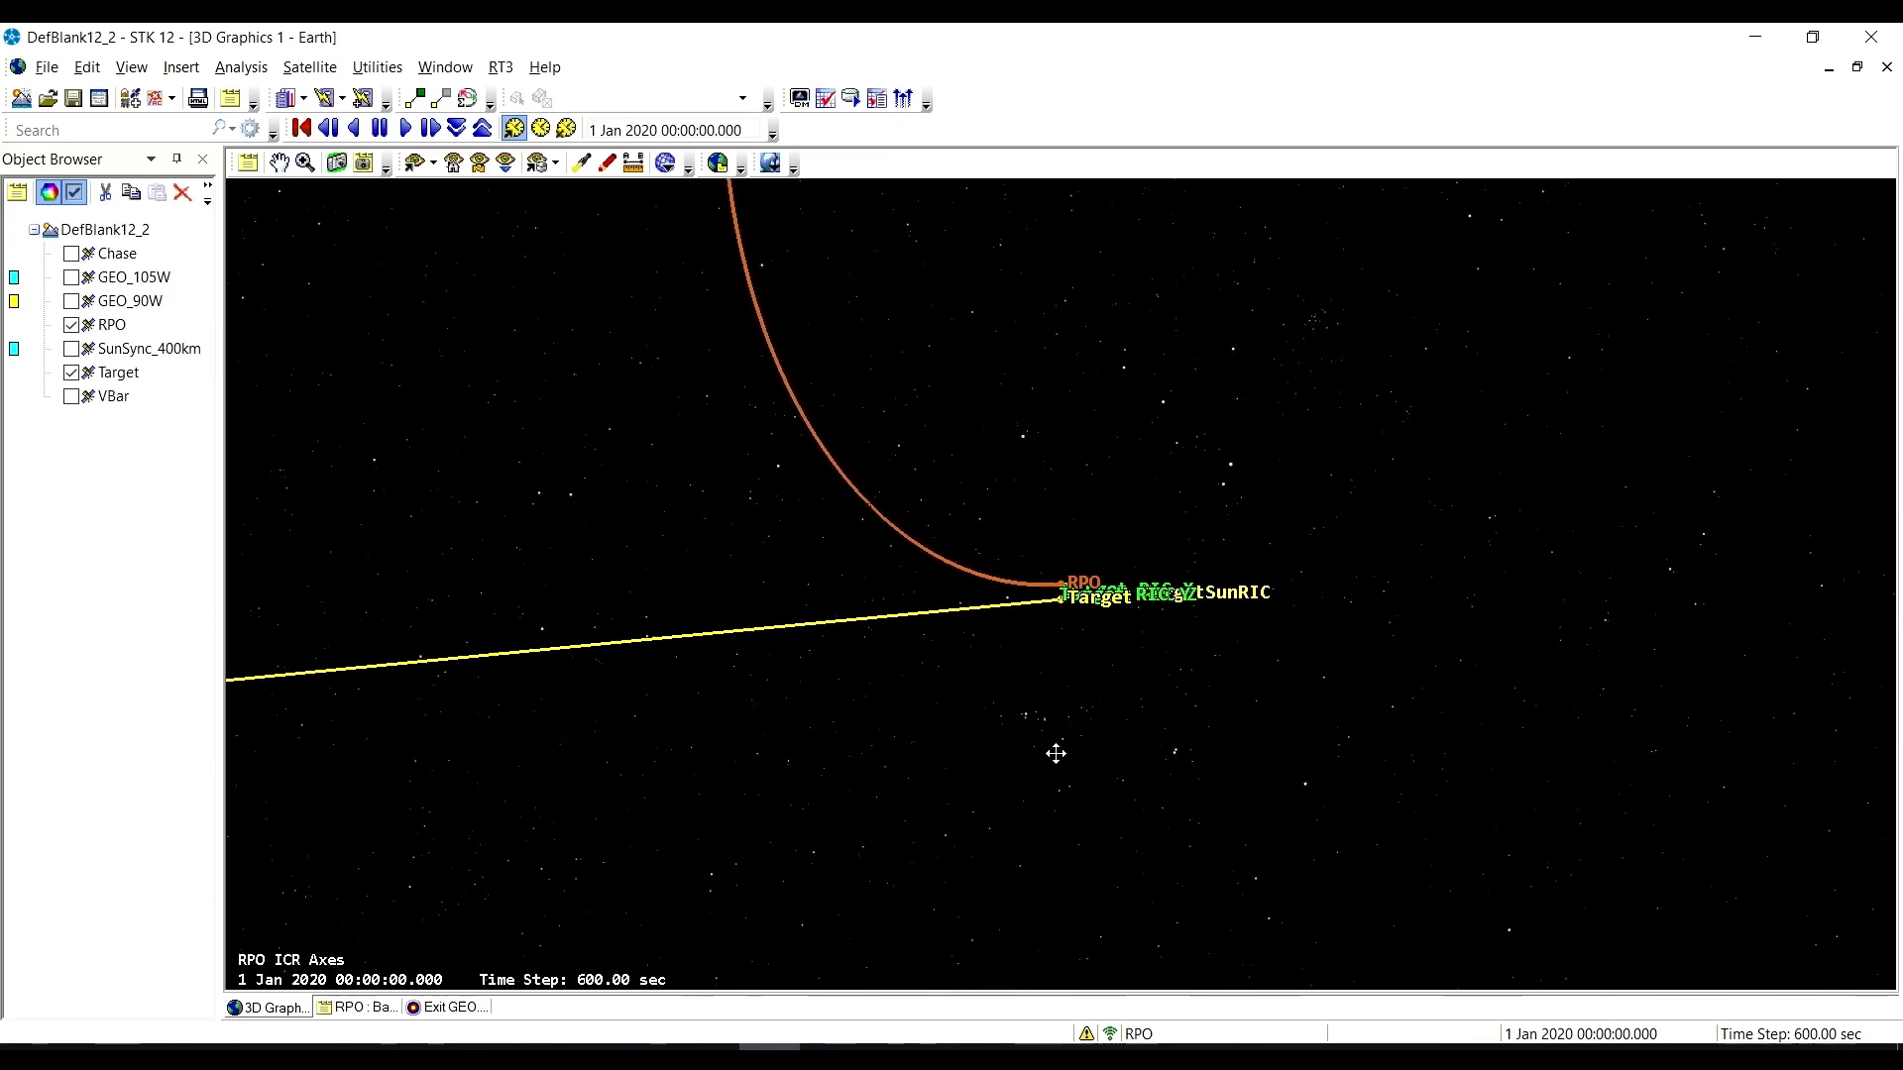
Animate RPO forward along its exit arc to 1 Jan 2020 06:20 and pause
{"action": "left_click", "coordinate": [405, 127]}
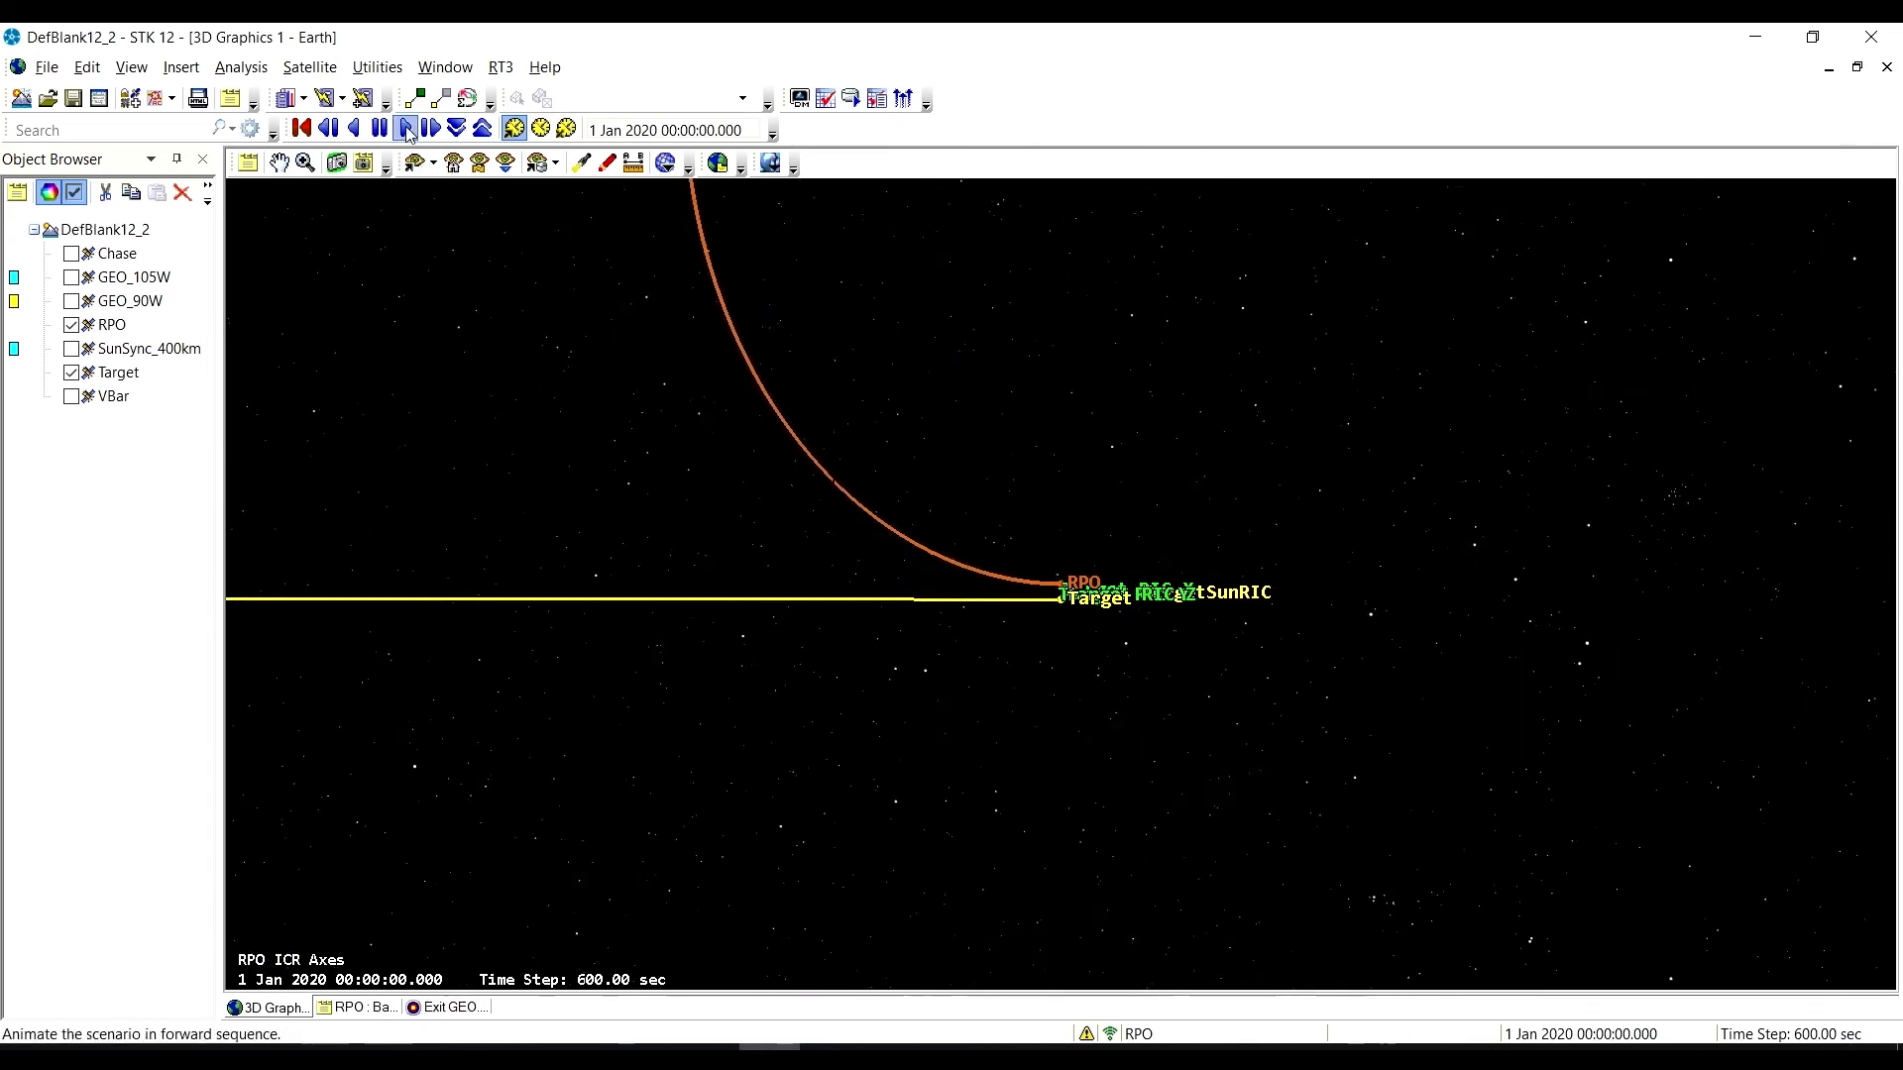
{"action": "left_click", "coordinate": [406, 127]}
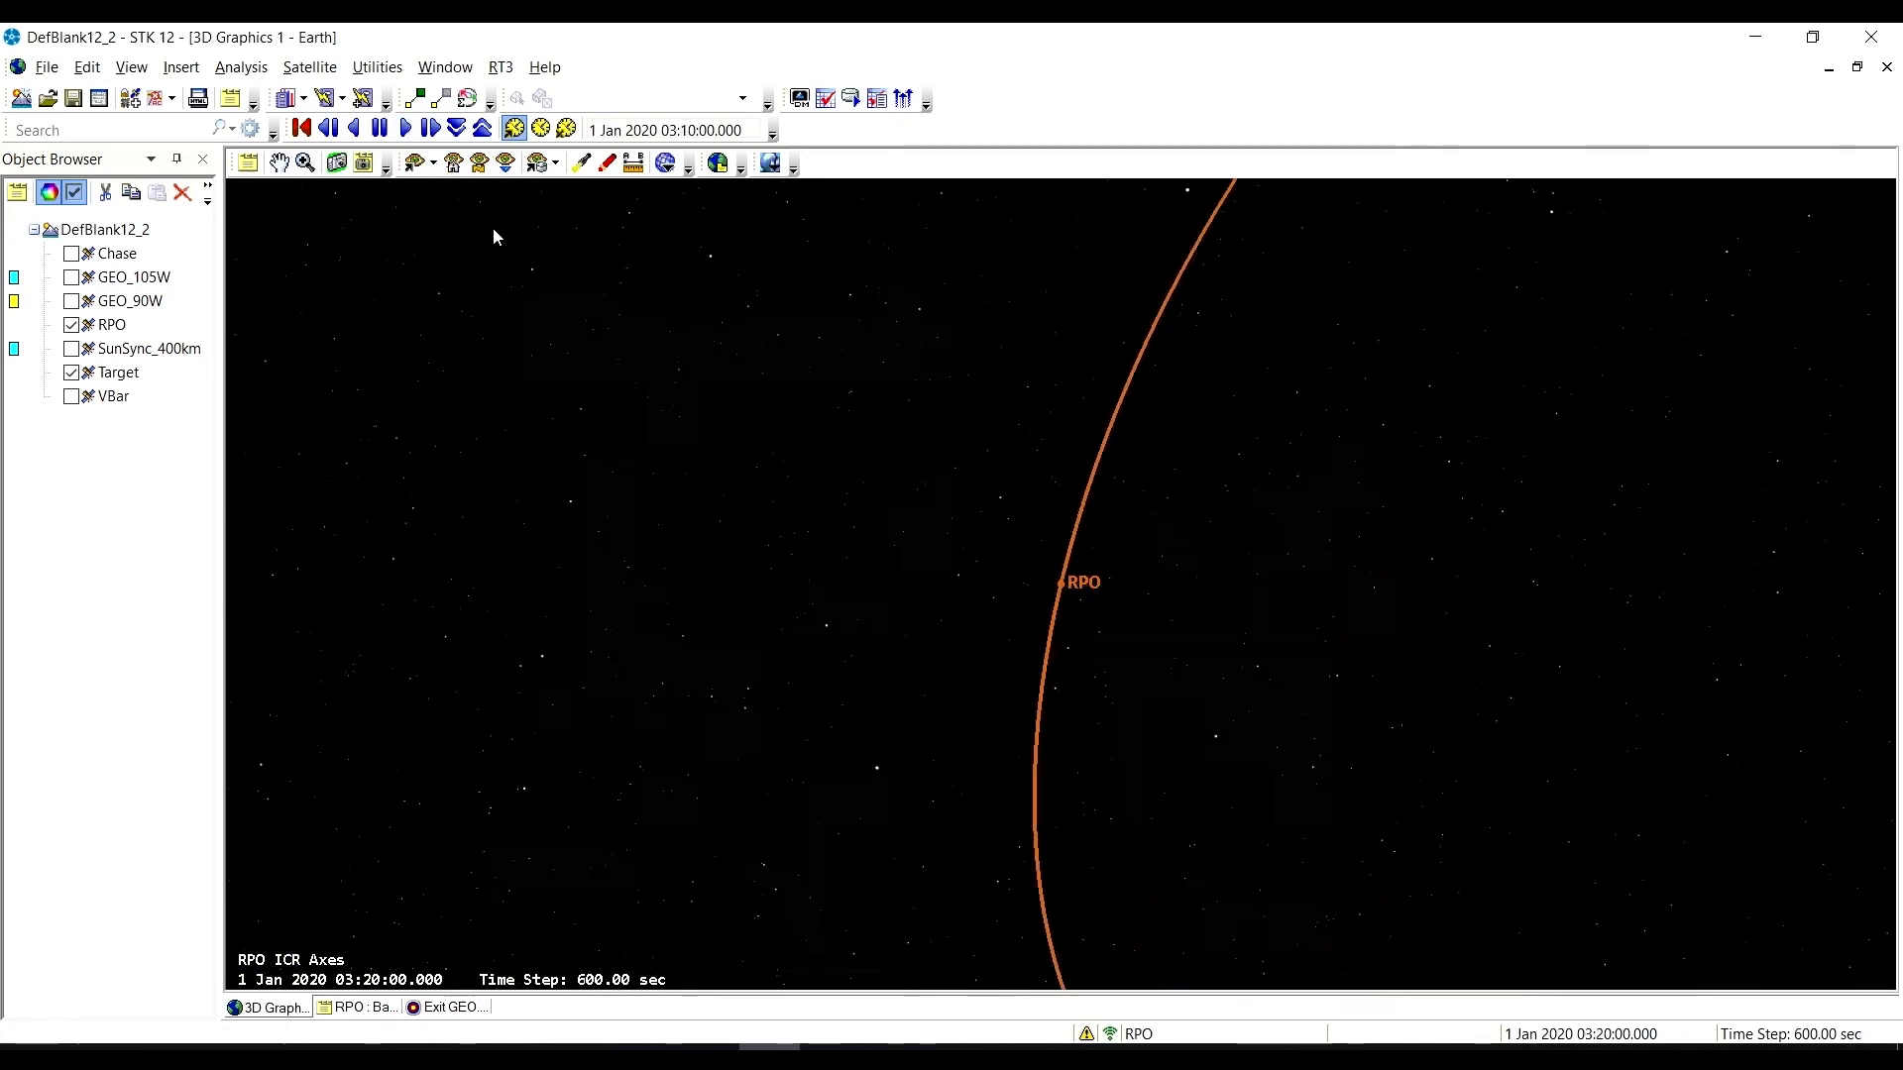
{"action": "left_click", "coordinate": [381, 127]}
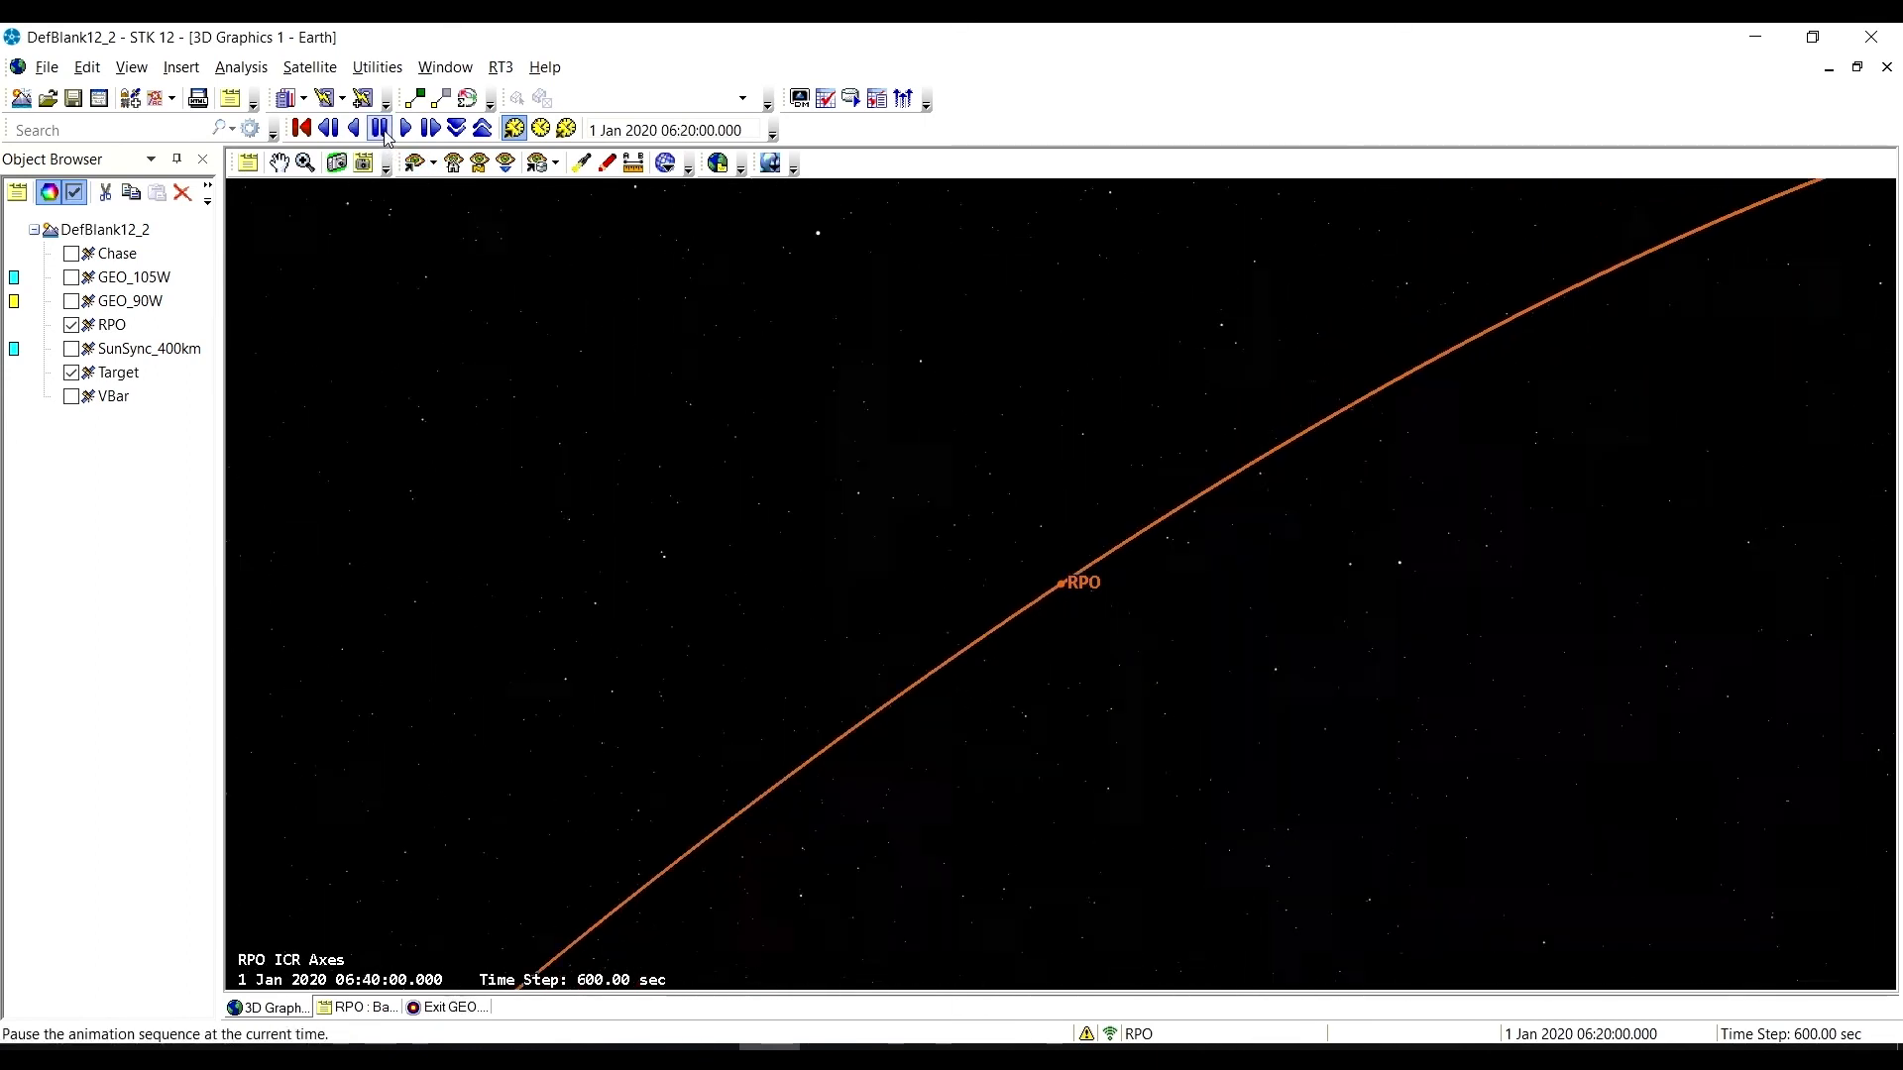